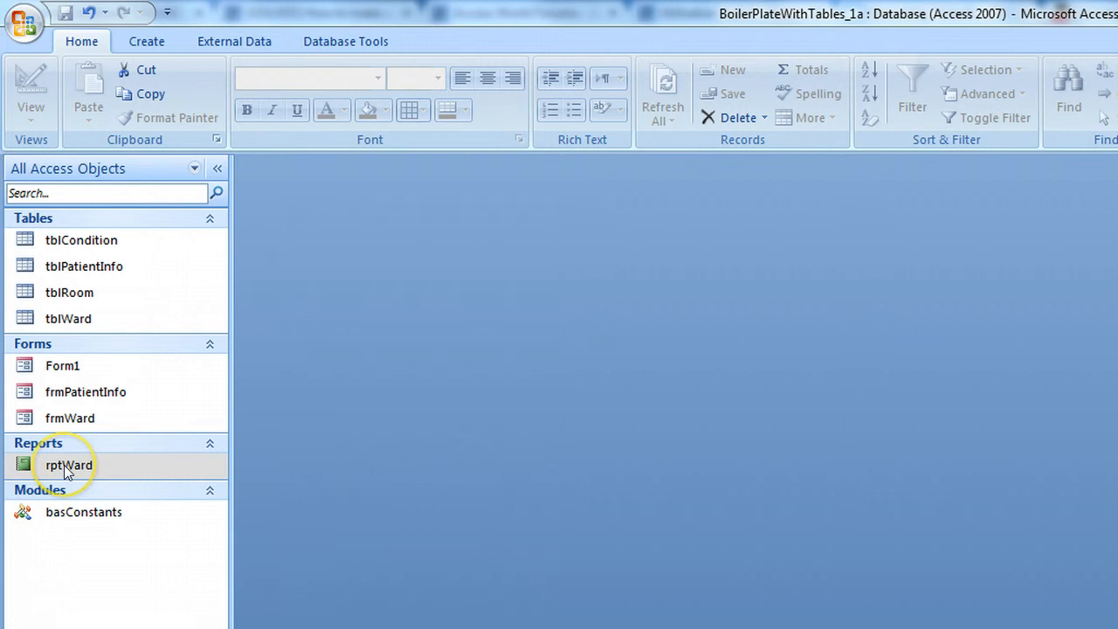
# Show rptWard in Print Preview from its Navigation Pane context menu
pyautogui.rightClick(68, 465)
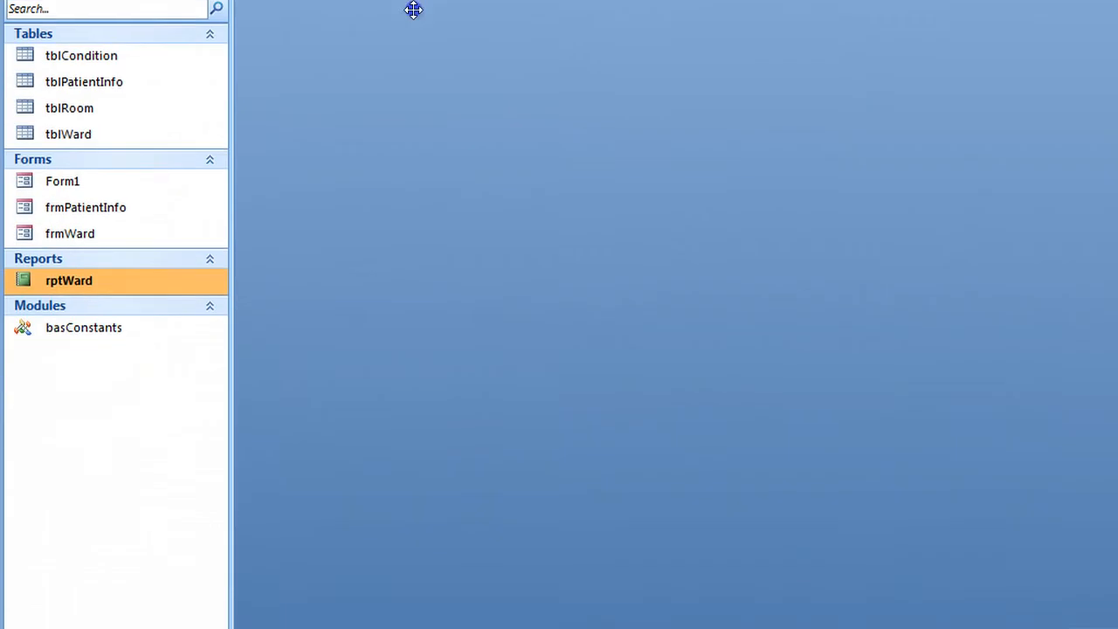
pyautogui.rightClick(68, 279)
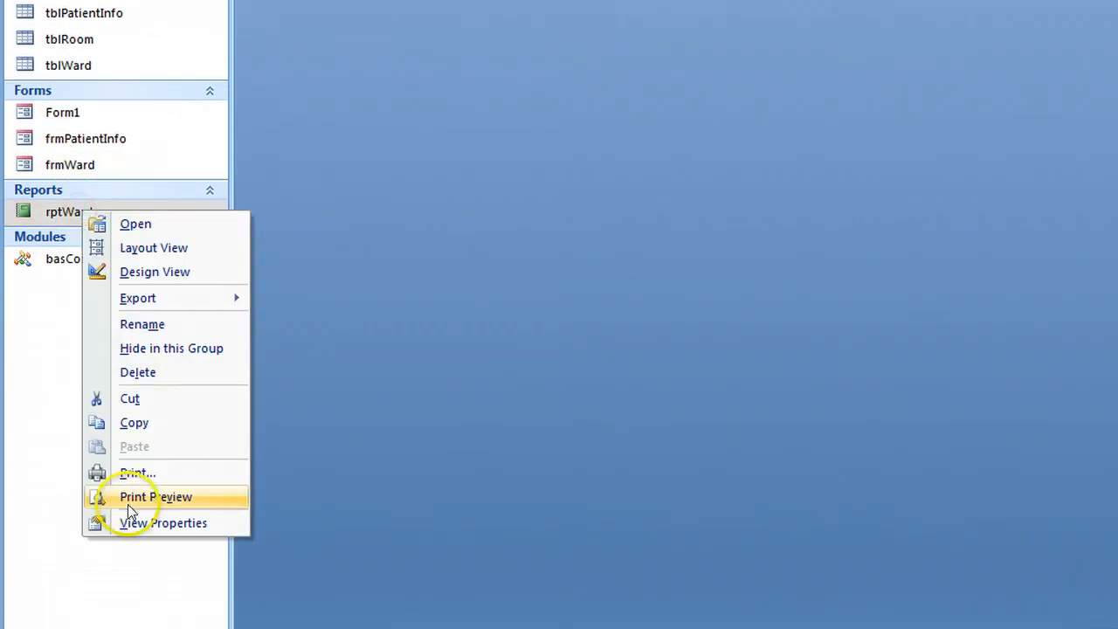
pyautogui.click(156, 496)
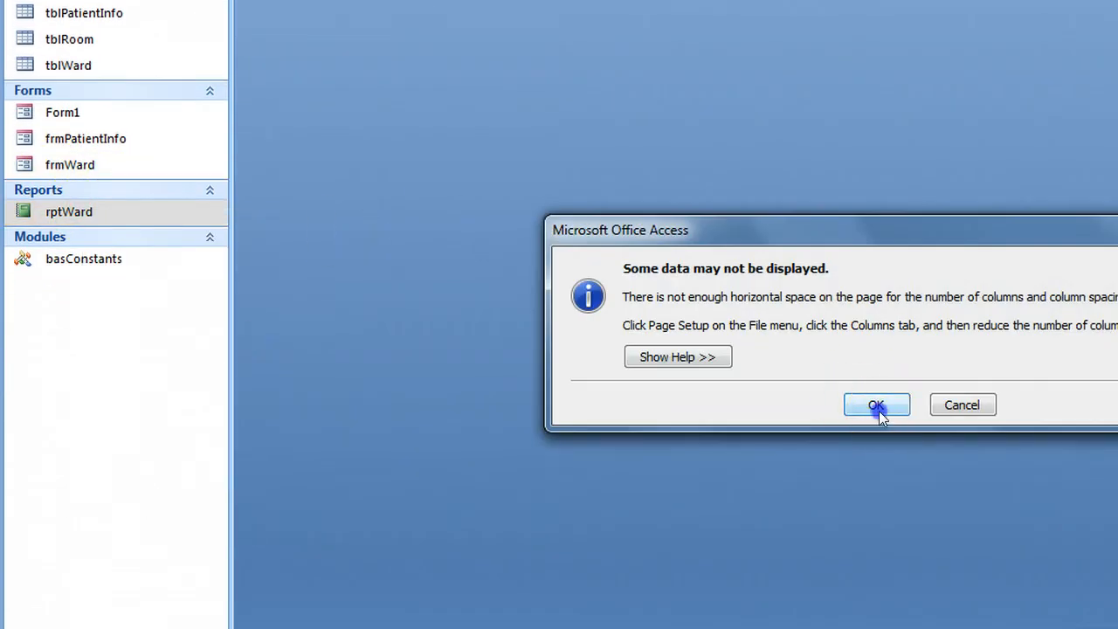
# Dismiss the 'Some data may not be displayed' warning to reveal the preview
pyautogui.click(878, 405)
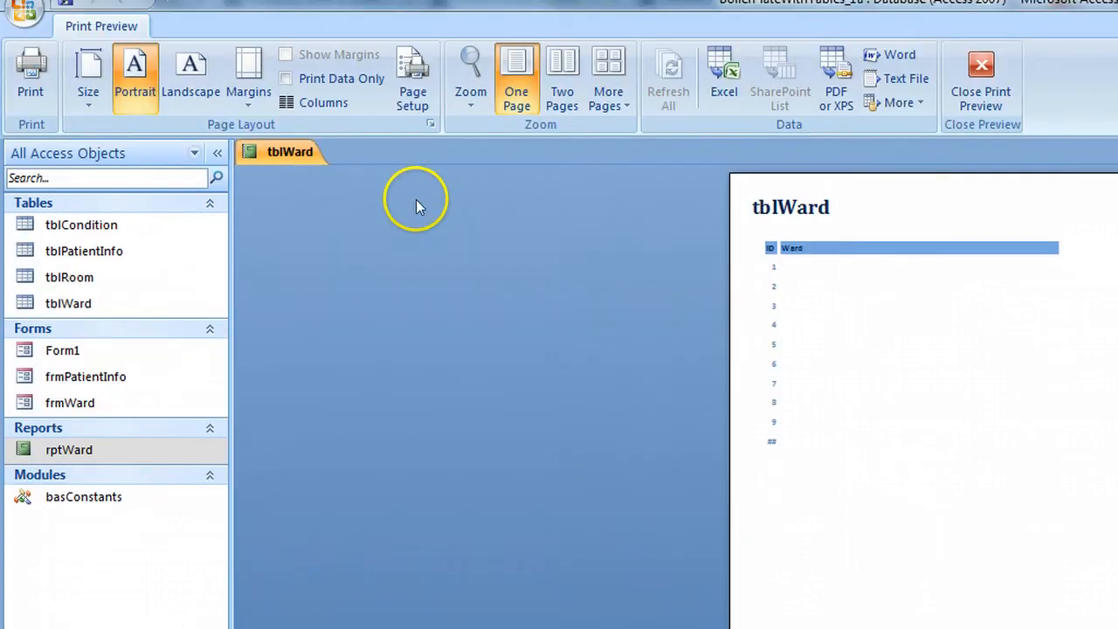
# In Page Setup Columns, set 2 columns with an Across, then Down layout
pyautogui.click(413, 79)
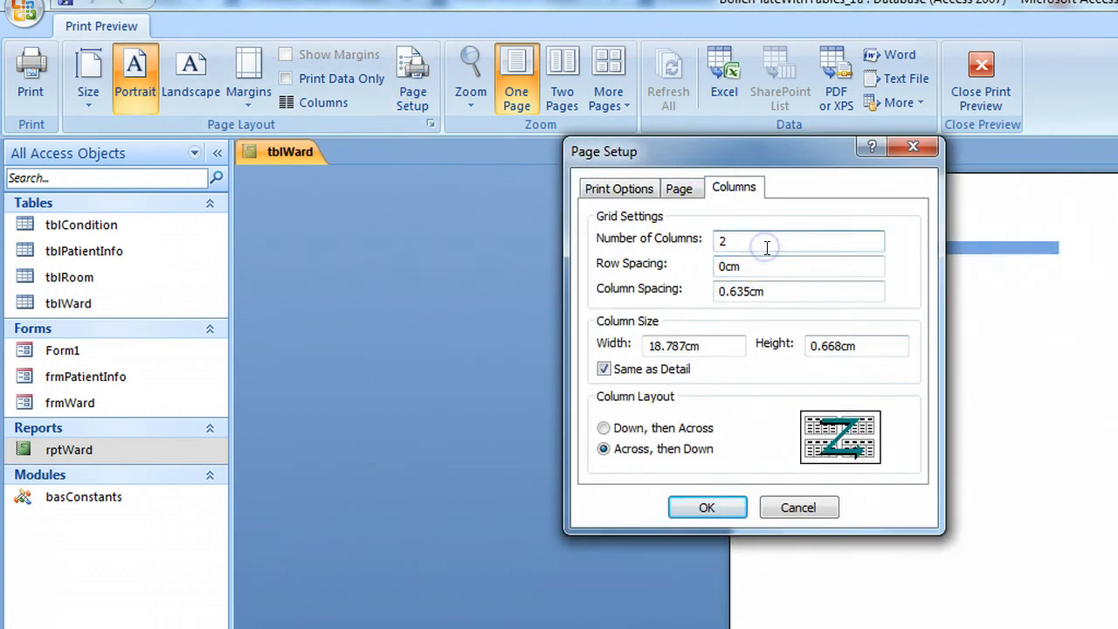
pyautogui.click(797, 240)
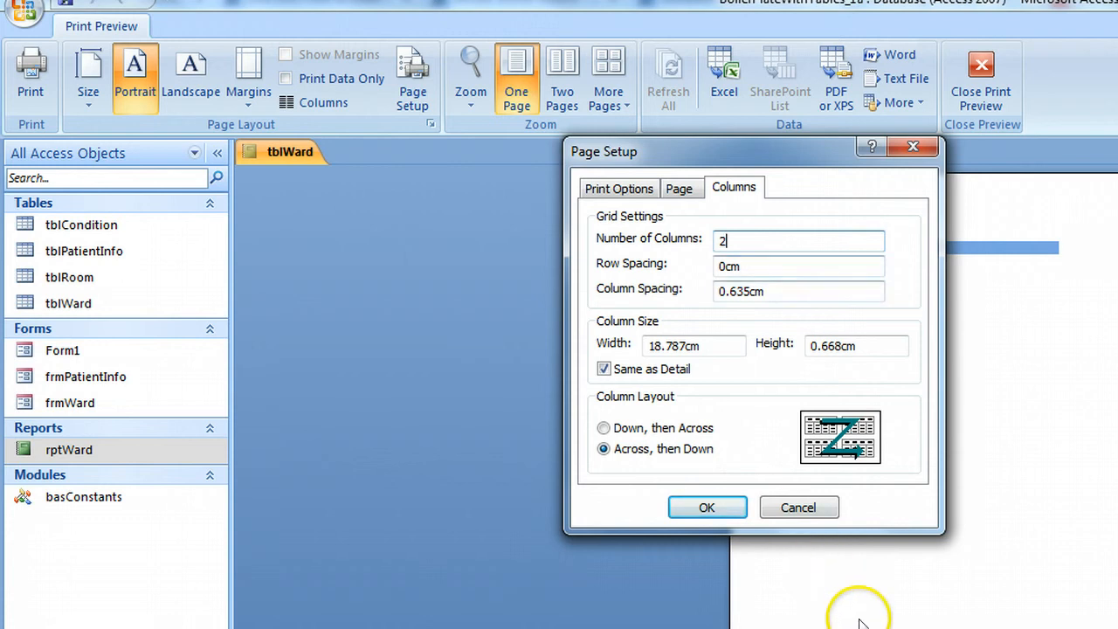
pyautogui.moveTo(813, 434)
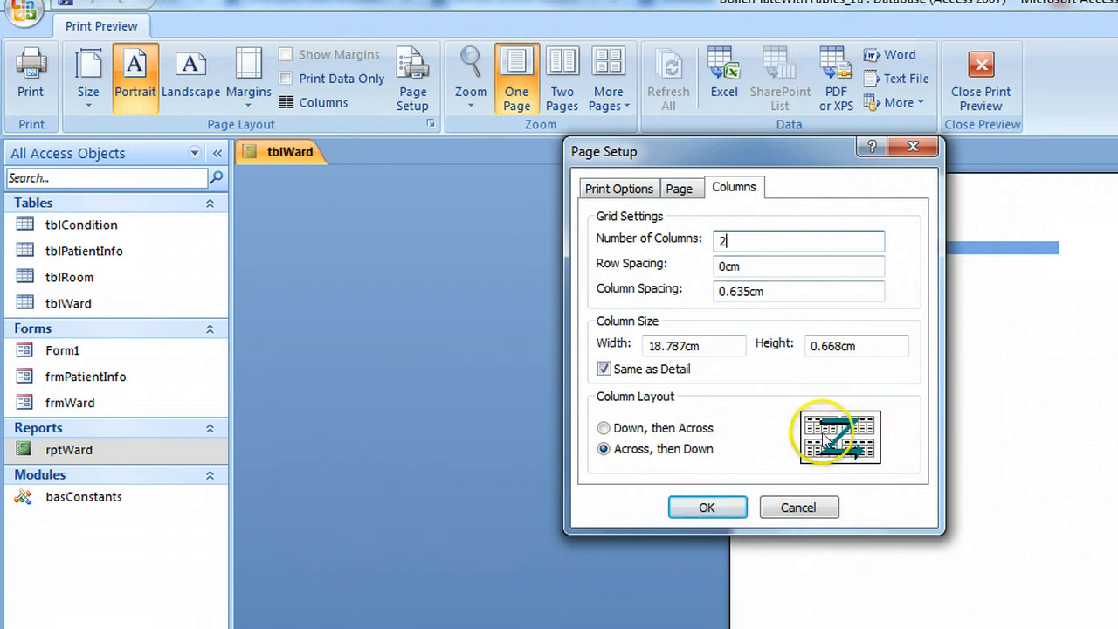
pyautogui.moveTo(822, 428)
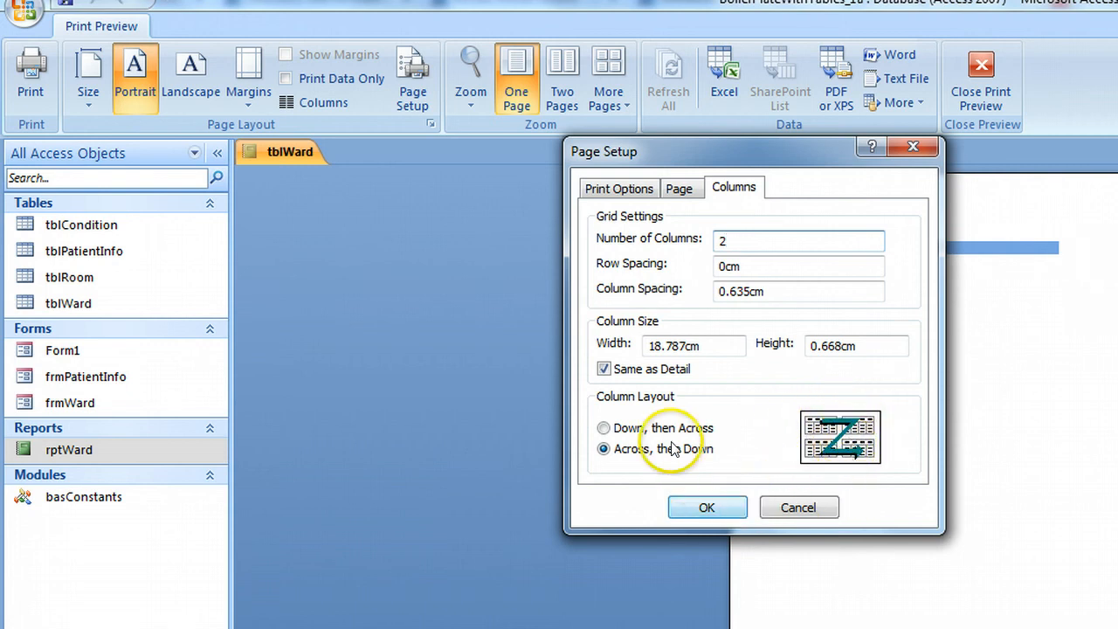
pyautogui.click(603, 427)
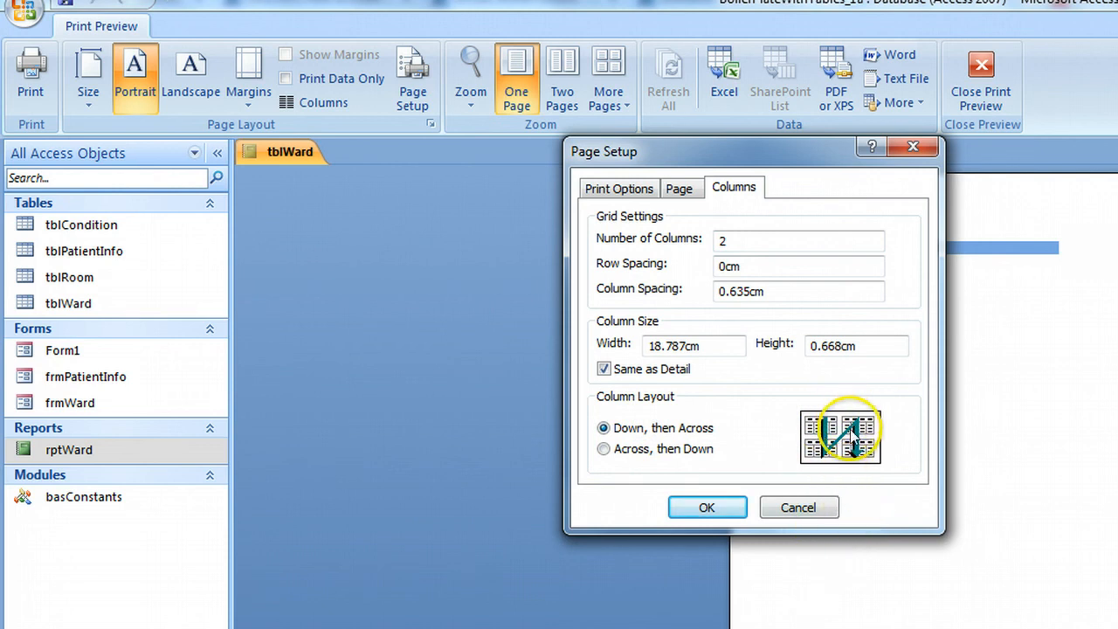
pyautogui.click(603, 447)
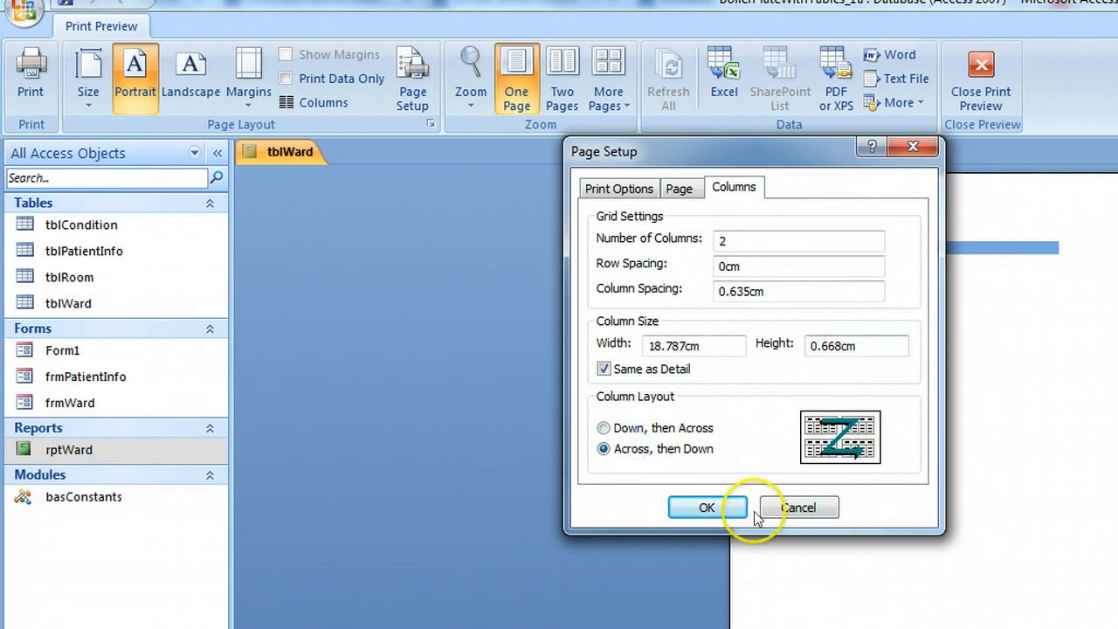